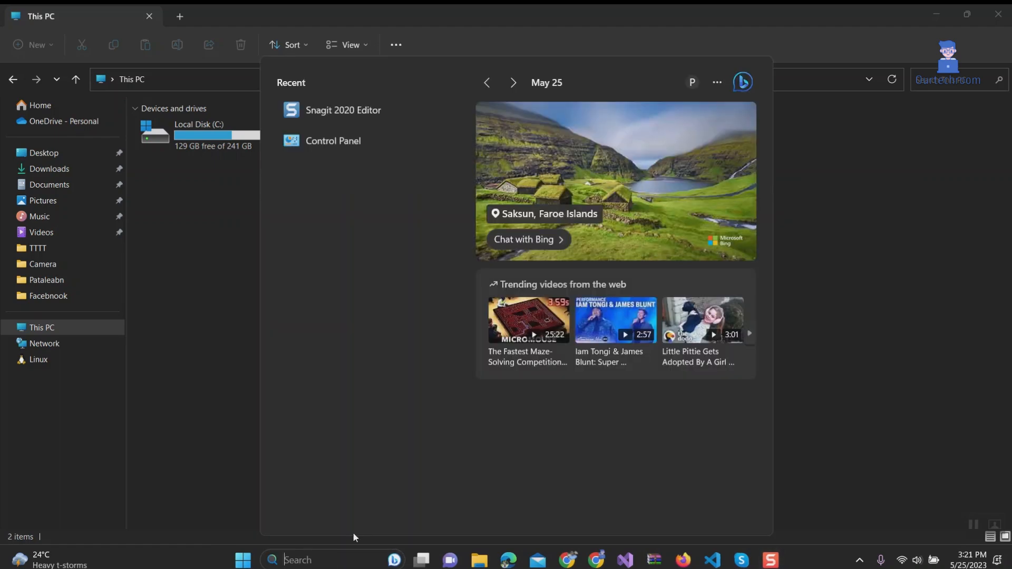
Search Windows for 'control Panel' to reach Programs and Features.
type("control Panel")
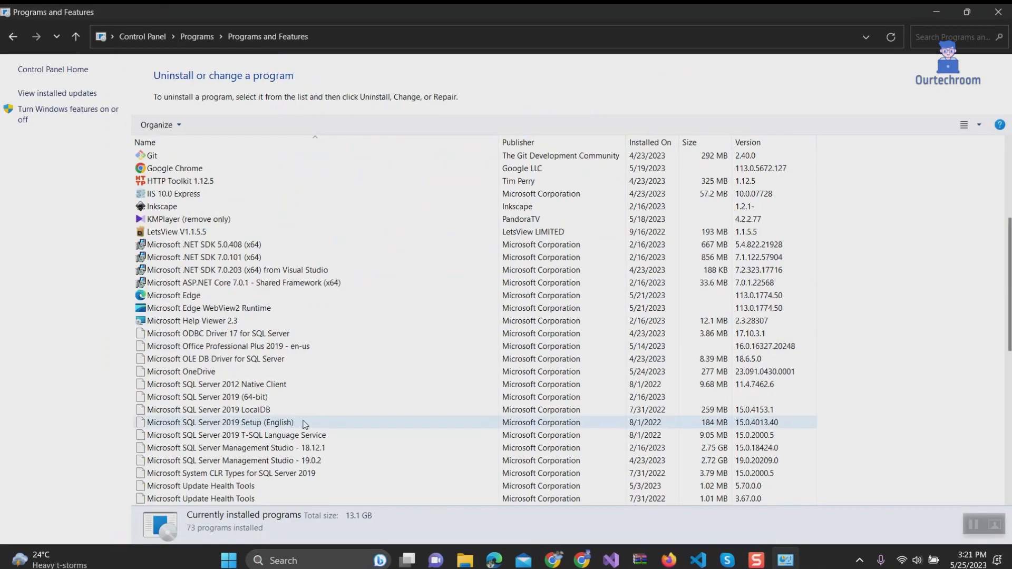
Scroll the installed programs list and select the 2015-2022 x64 Redistributable.
scroll("down", 3)
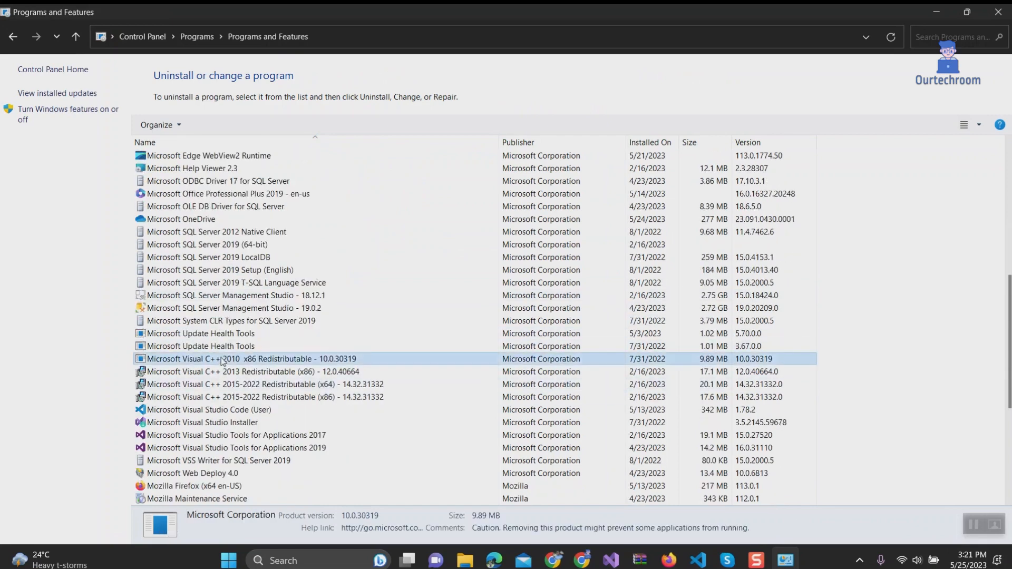
left_click(264, 384)
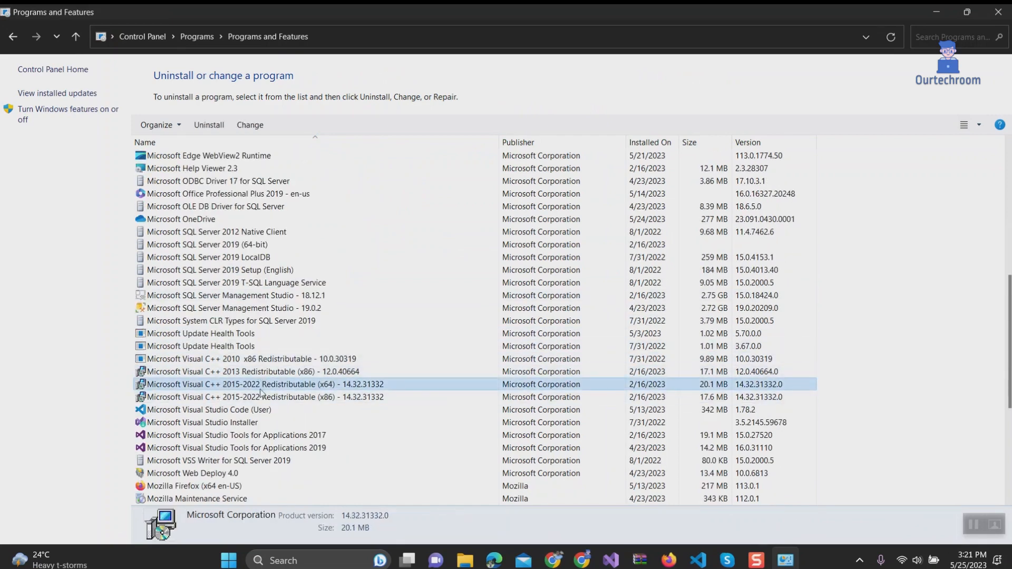
scroll("down", 3)
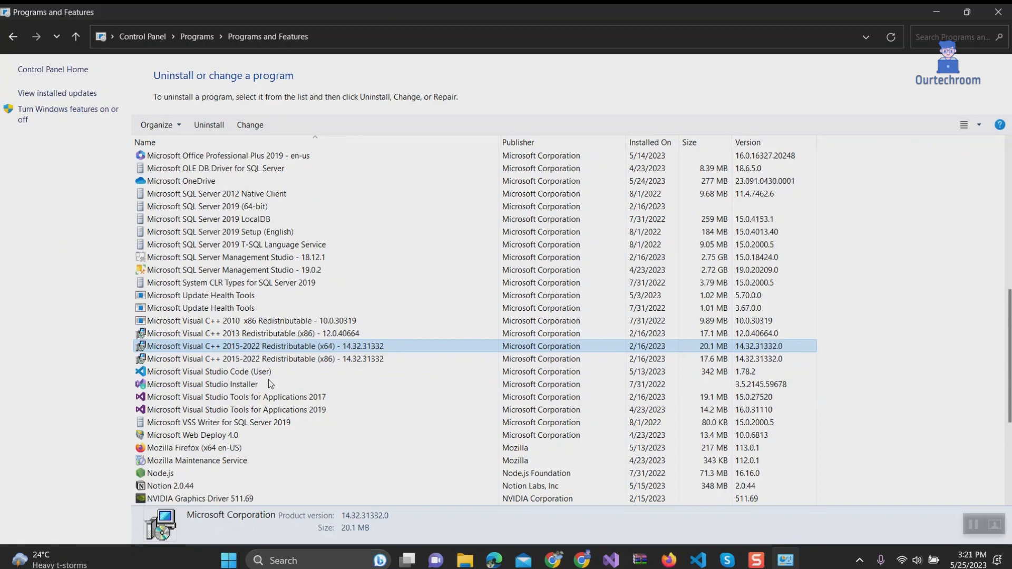
scroll("down", 3)
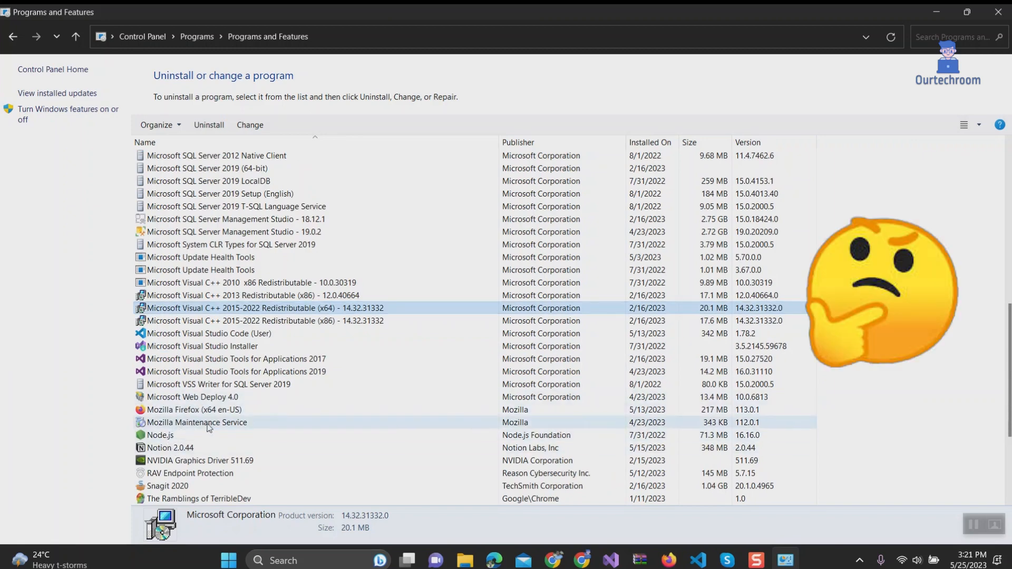
Select the 2013 x86 and 2015-2022 Redistributable entries to view their details.
left_click(258, 296)
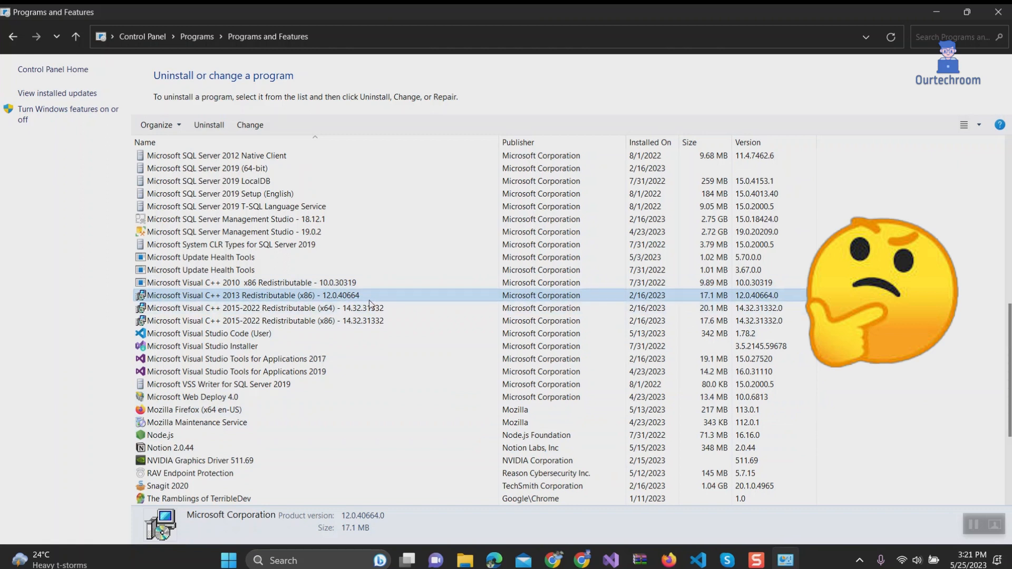
left_click(258, 308)
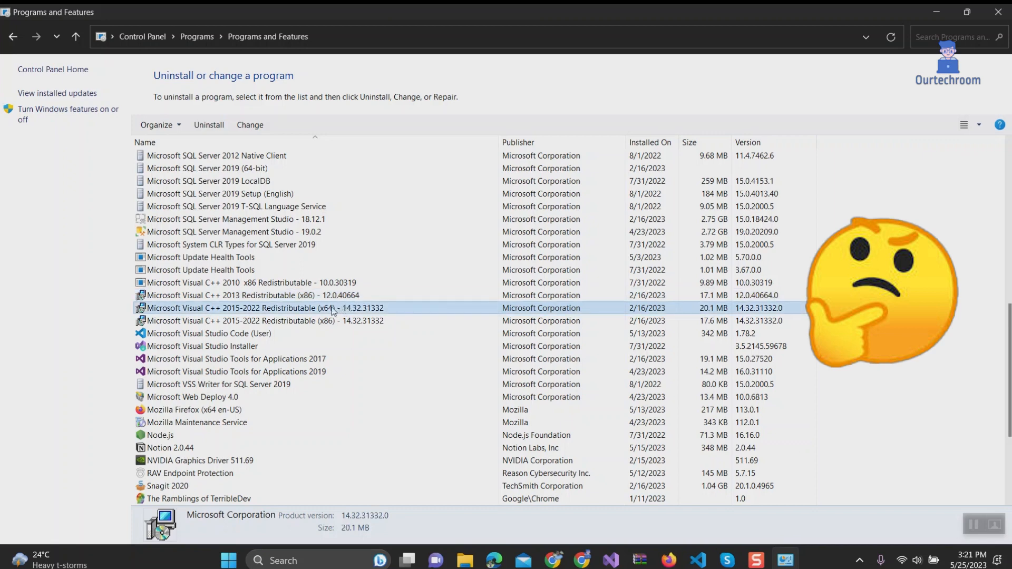
left_click(265, 321)
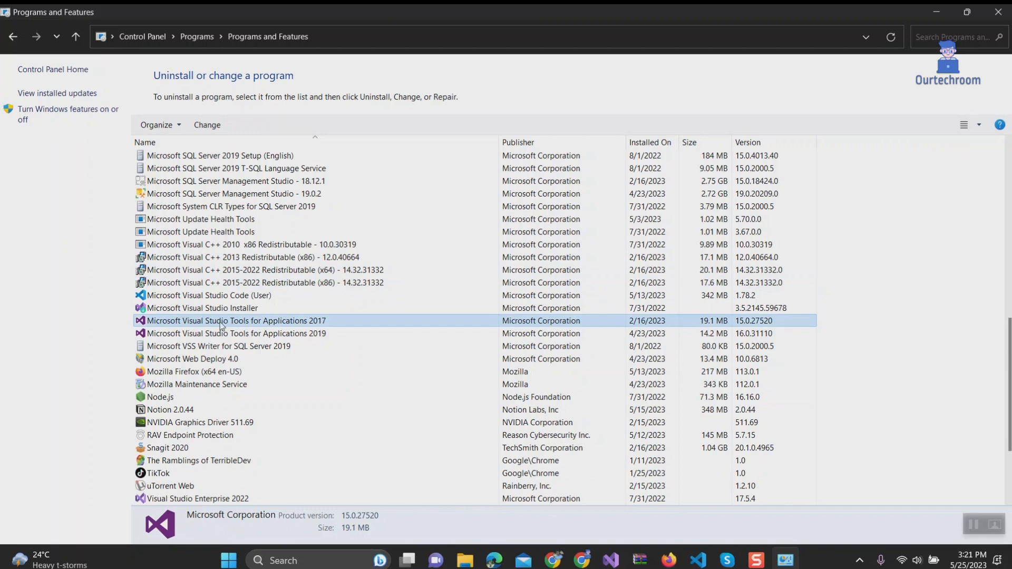
left_click(197, 384)
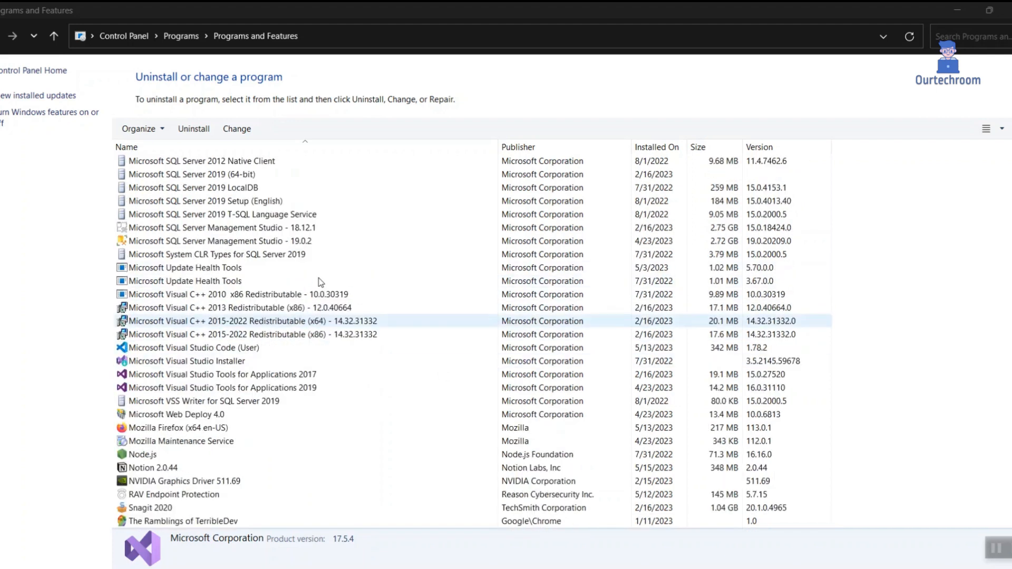
left_click(232, 294)
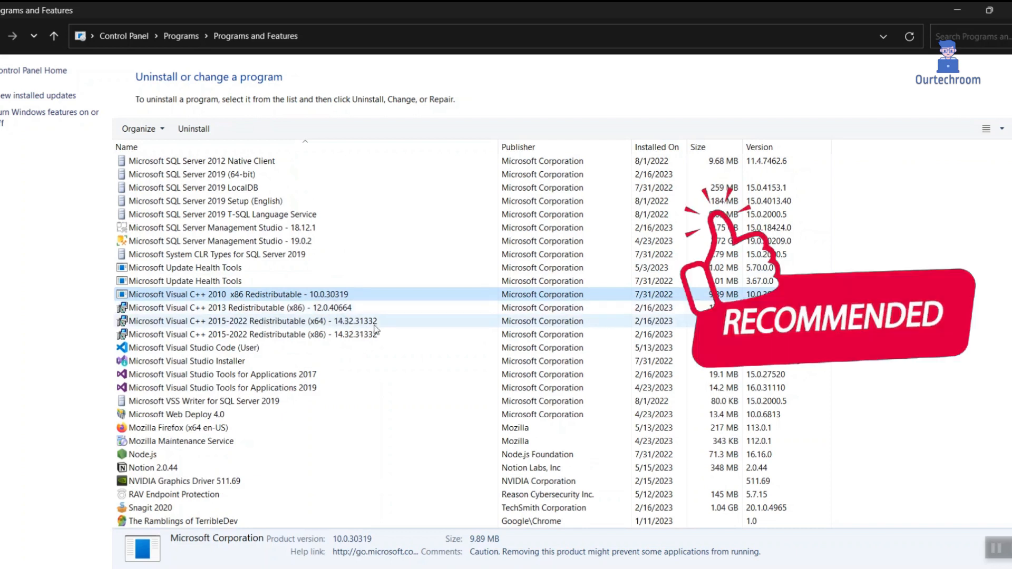
left_click(252, 334)
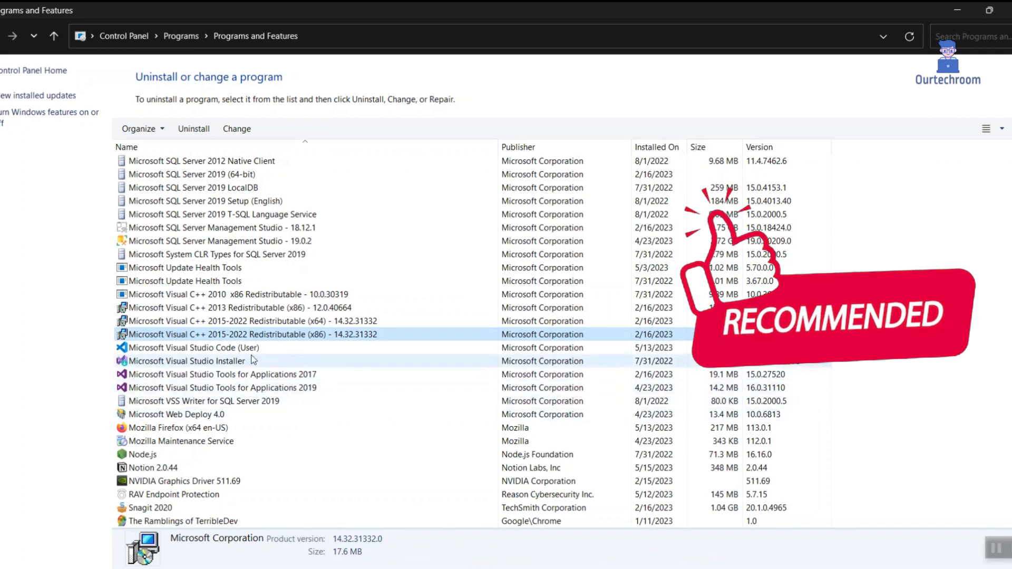
left_click(234, 294)
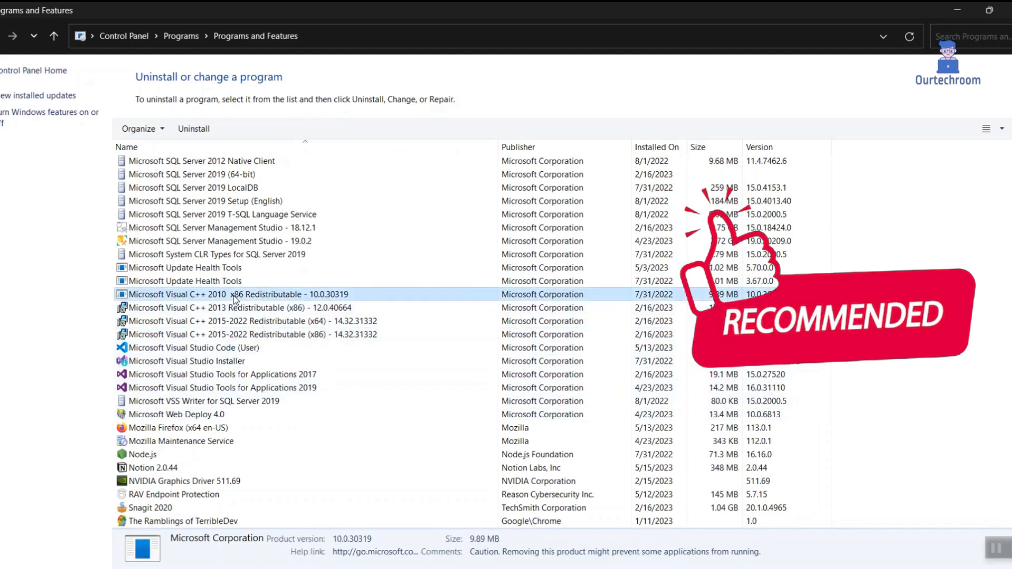
left_click(216, 227)
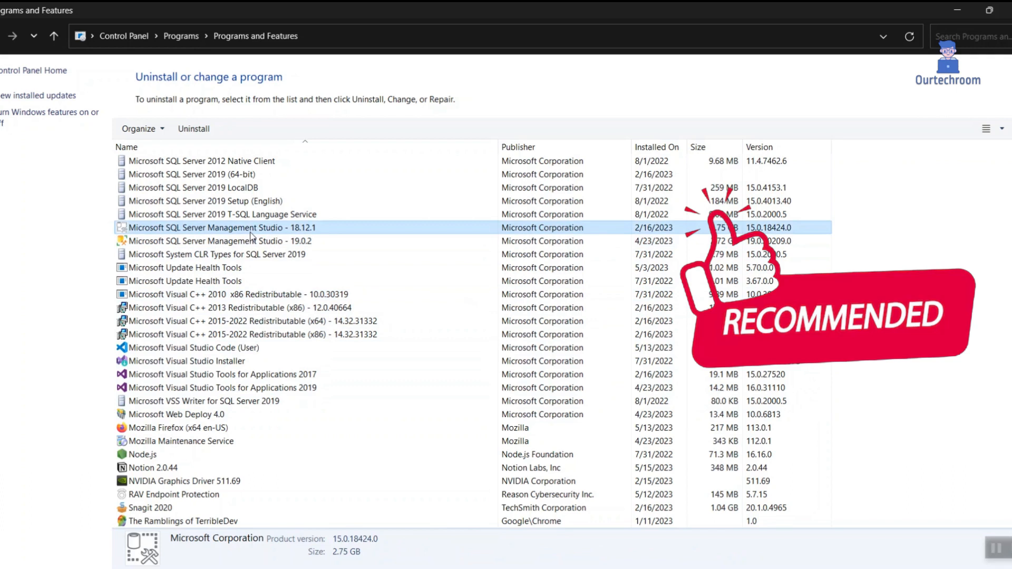